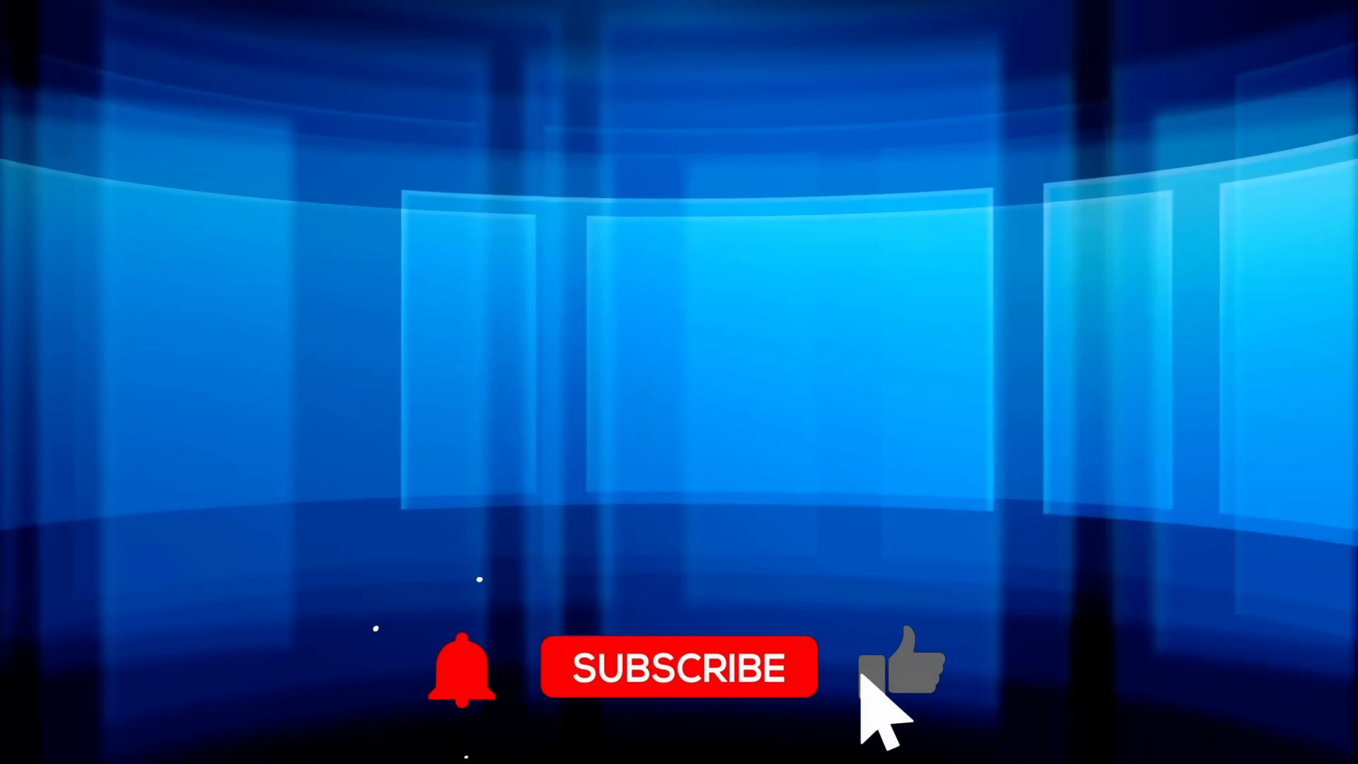
{"action": "left_click", "coordinate": [904, 666]}
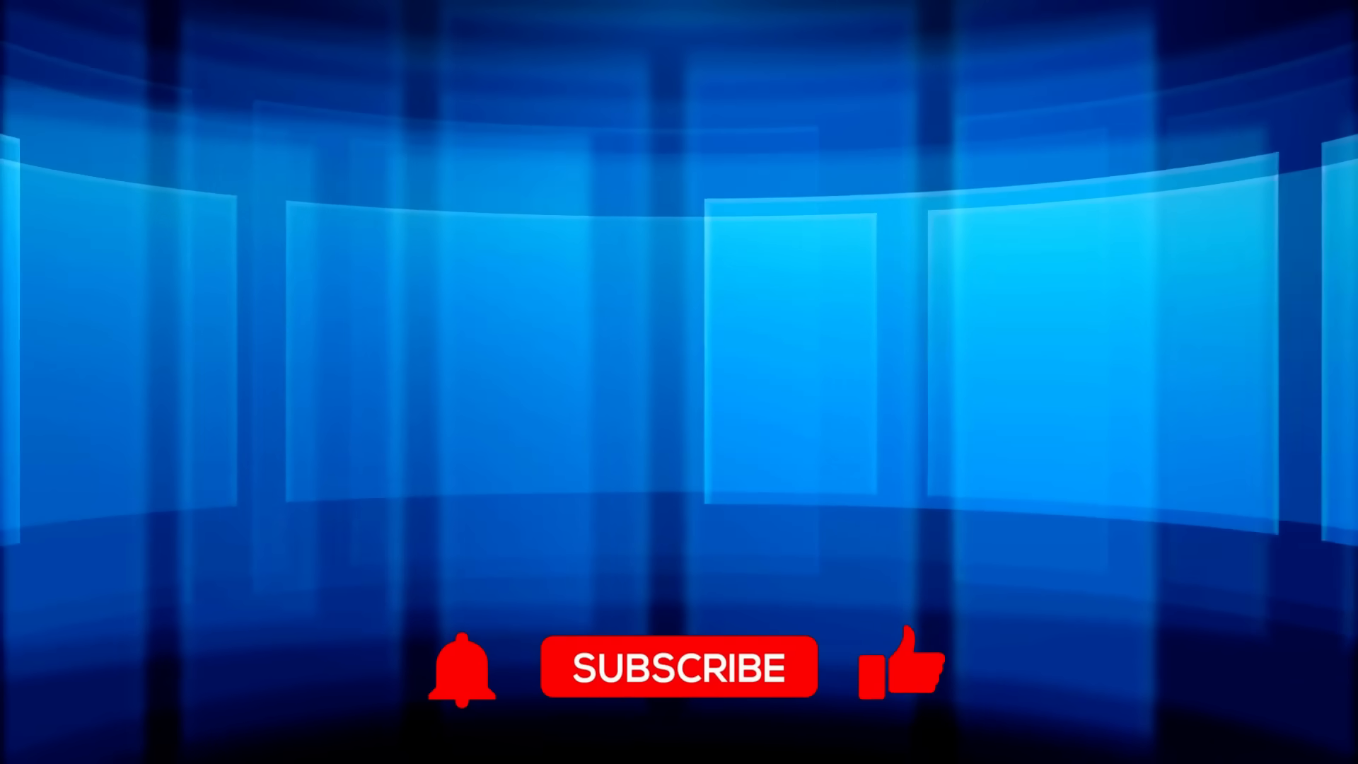